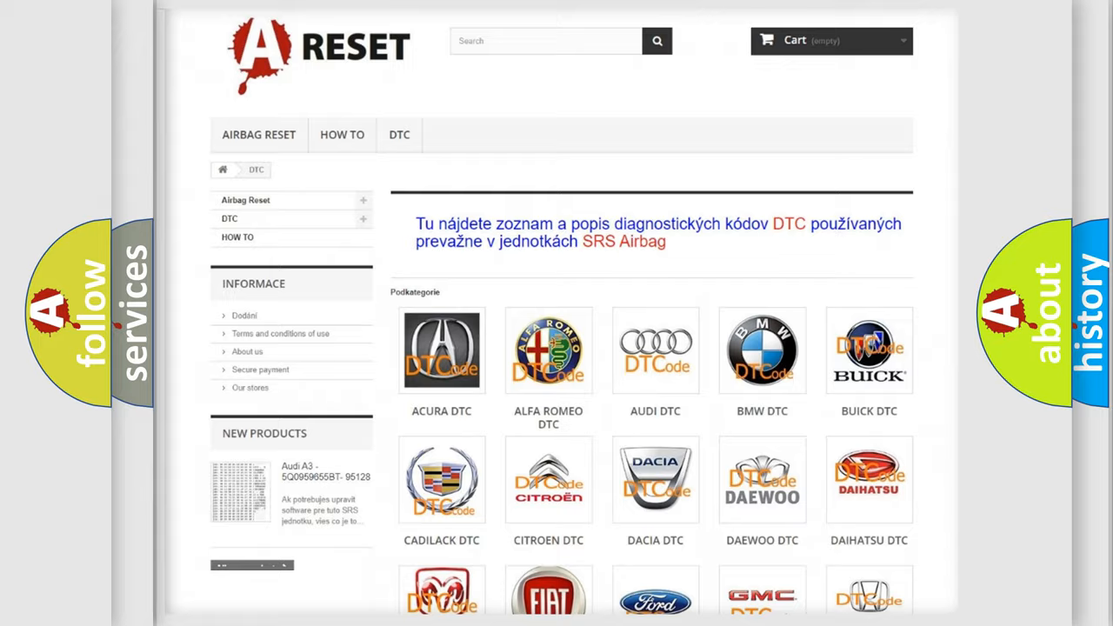
Step: From the brand overview, open the FIAT DTC page and scan its list of trouble codes
{"action": "scroll", "scroll_direction": "down", "scroll_amount": 3}
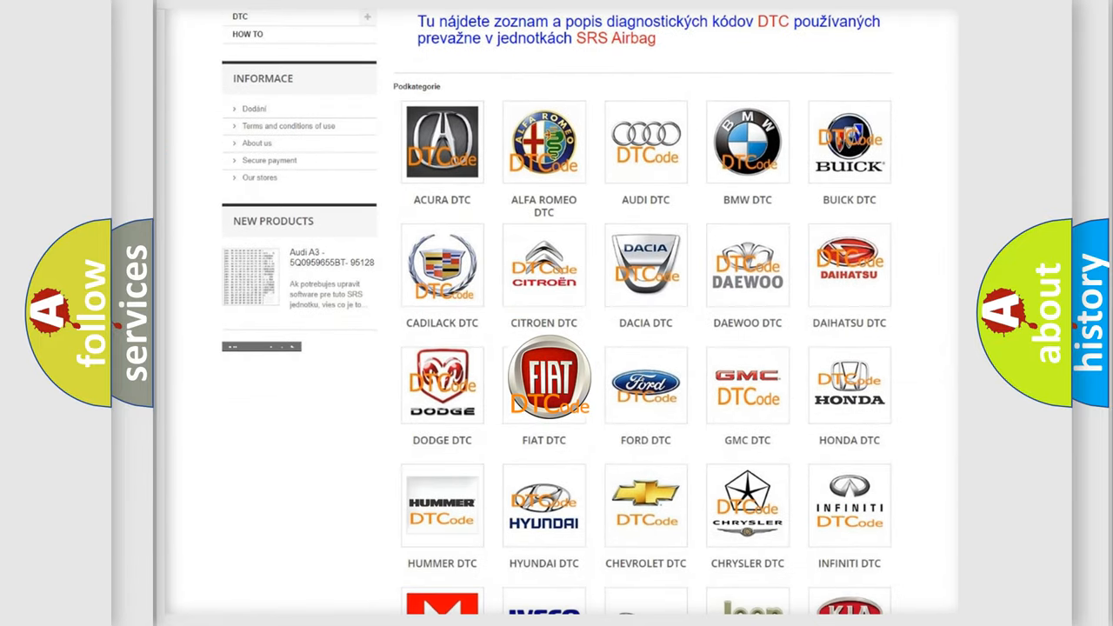
{"action": "left_click", "coordinate": [542, 383]}
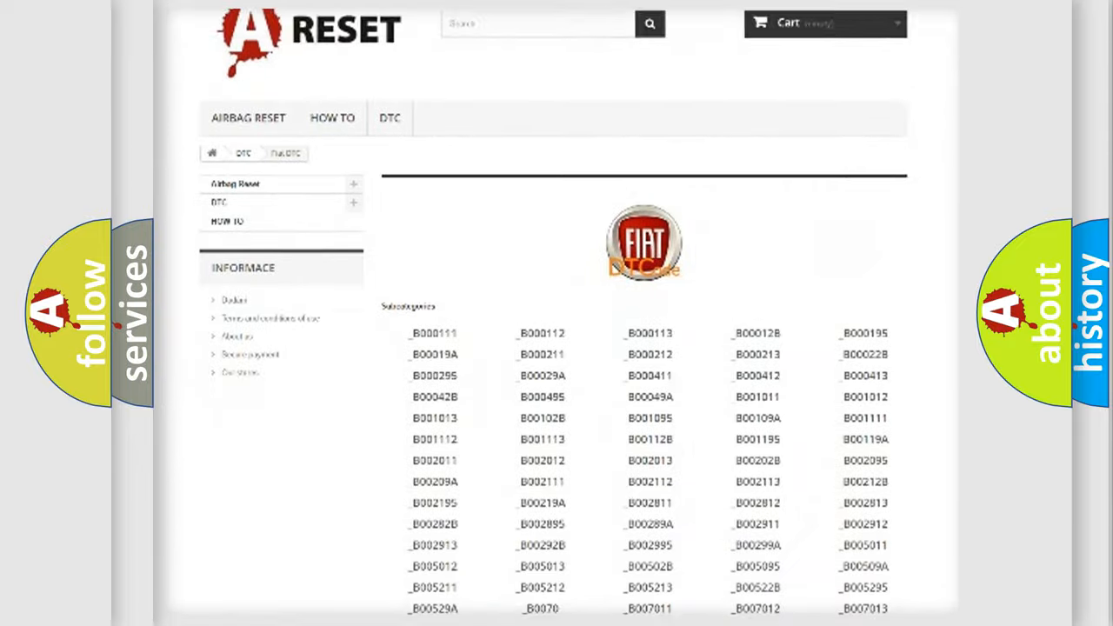
{"action": "scroll", "scroll_direction": "down", "scroll_amount": 3}
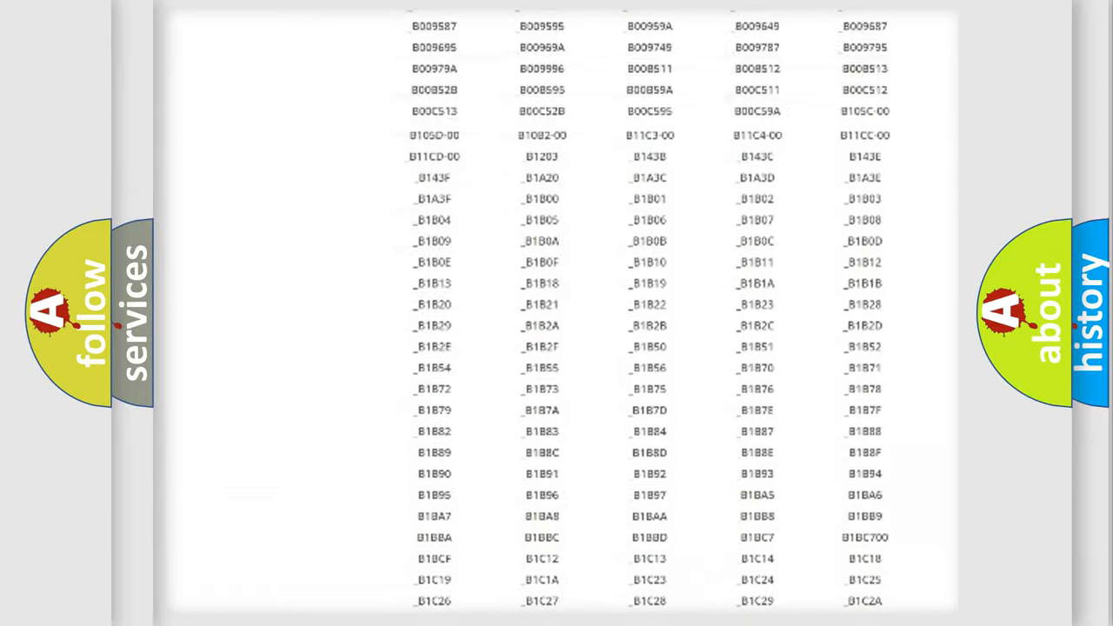
{"action": "scroll", "scroll_direction": "up", "scroll_amount": 3}
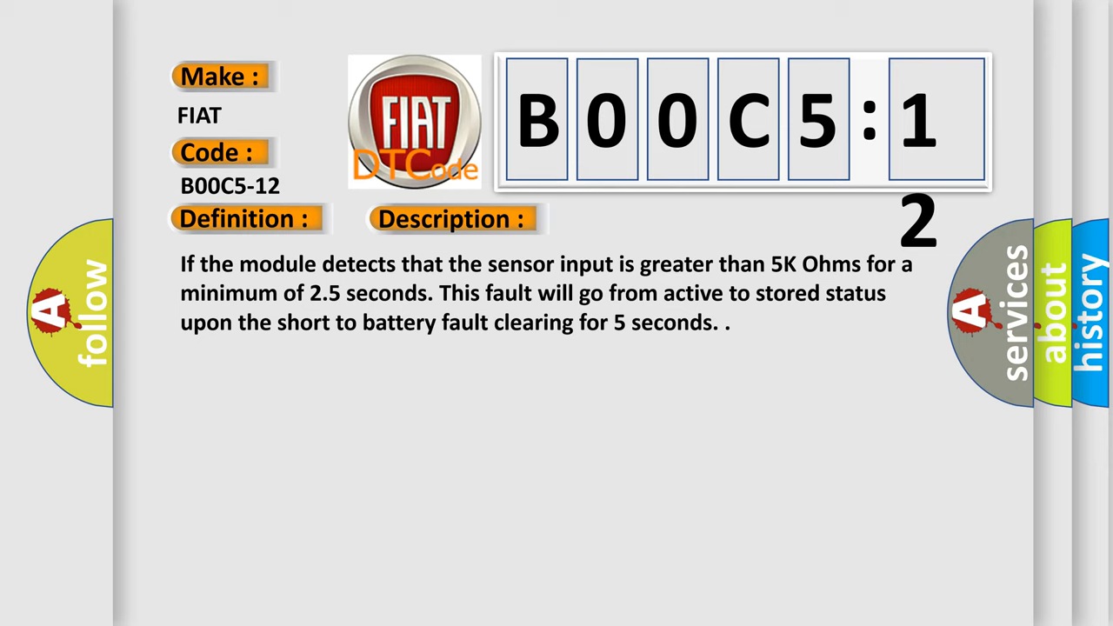
Step: Advance the B00C5-12 card to reveal the Description text and the Cause list
{"action": "left_click", "coordinate": [639, 219]}
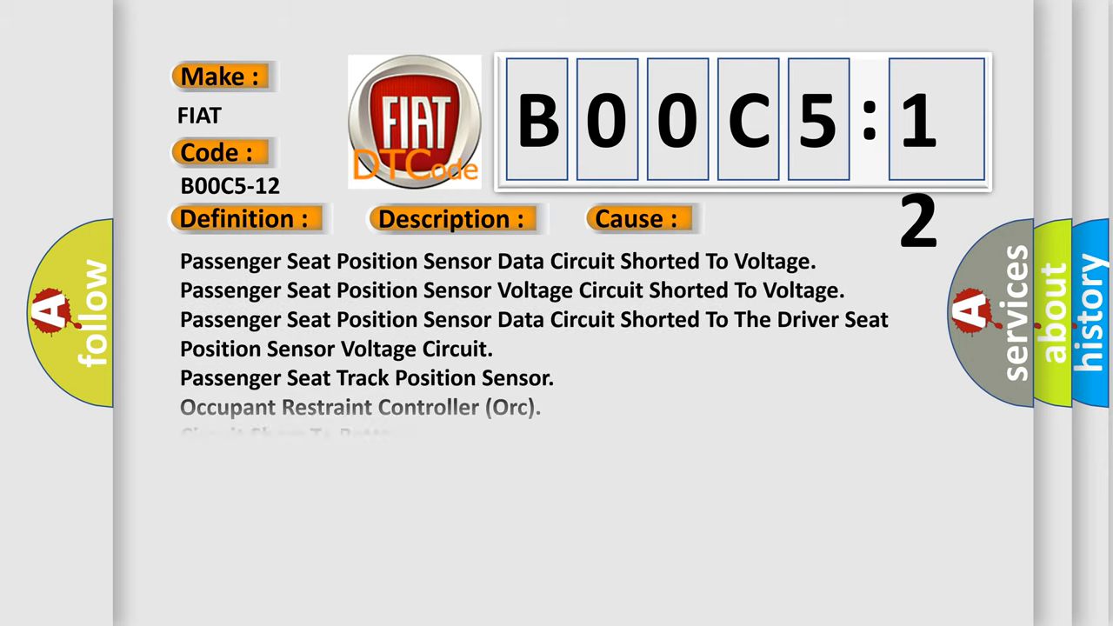